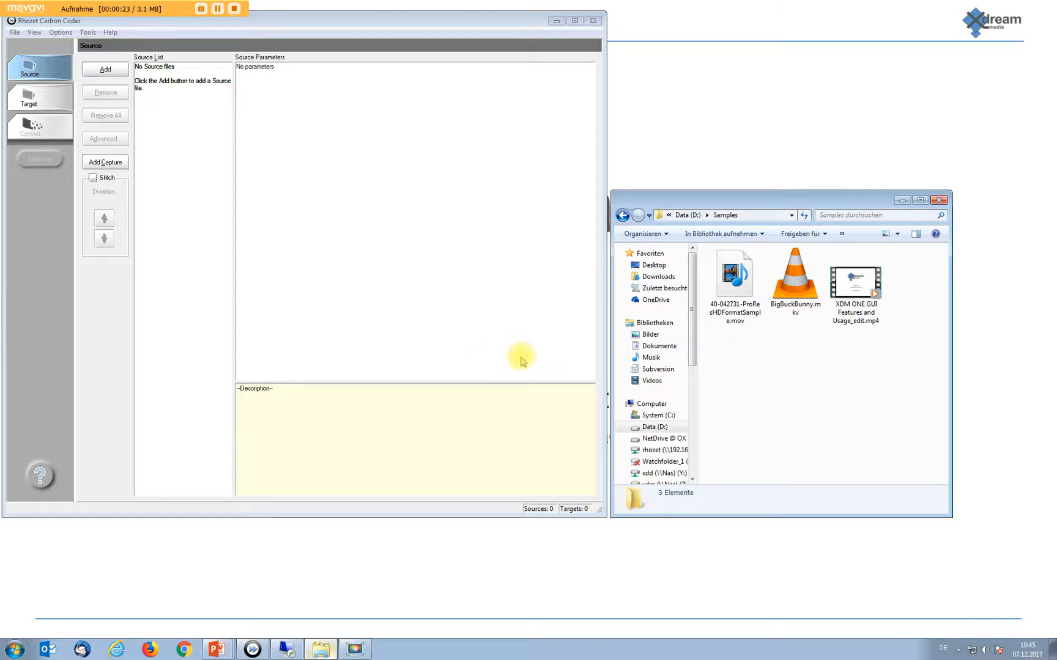
# Load the MP4 sample 'XDM ONE GUI Features and Usage_edit' as a Carbon Coder source.
pyautogui.click(795, 279)
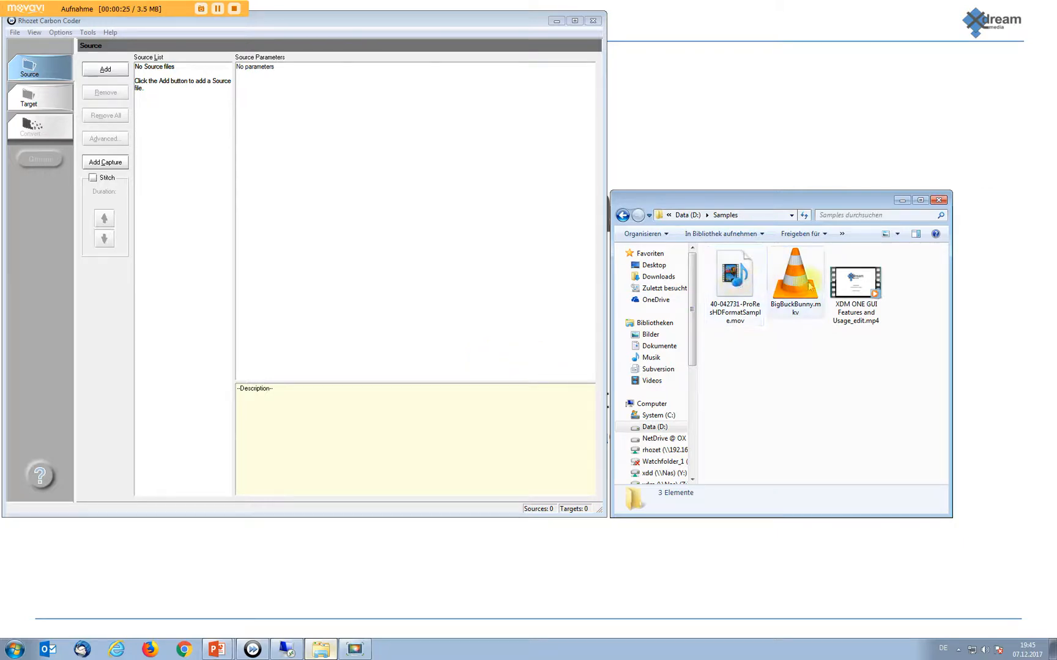
pyautogui.moveTo(860, 285)
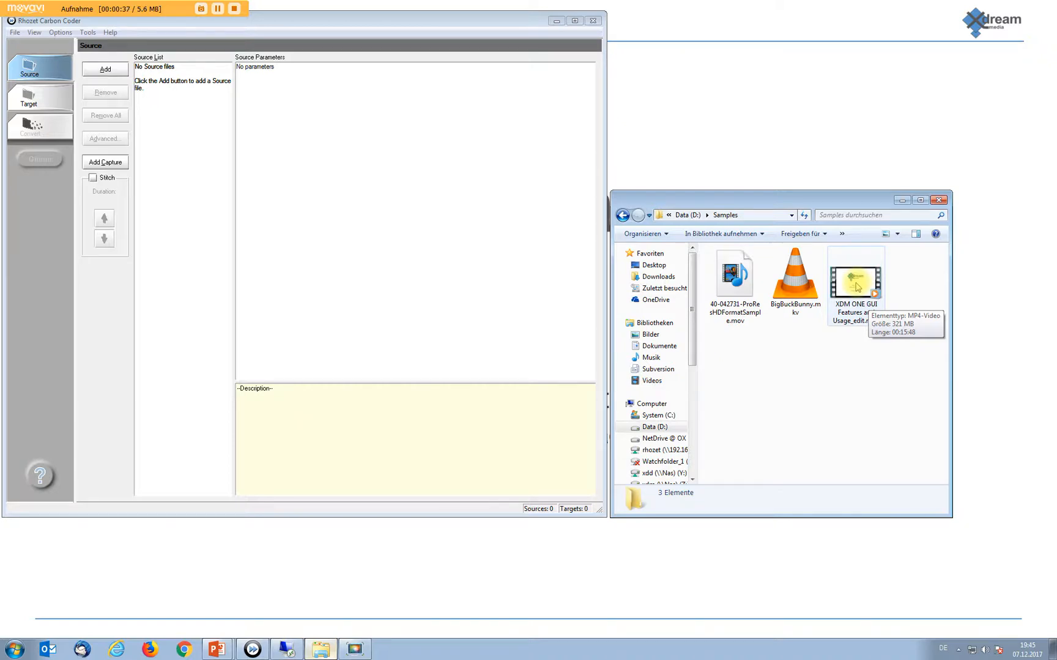
pyautogui.click(856, 278)
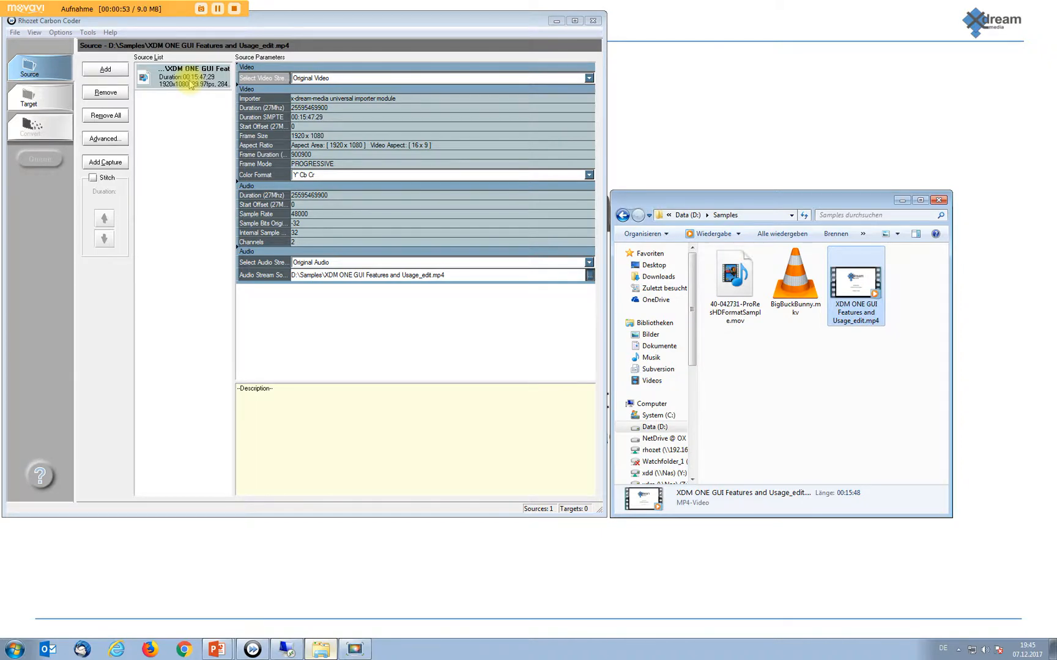
# Open the MP4 source's Advanced preview and scrub to a later frame.
pyautogui.click(105, 139)
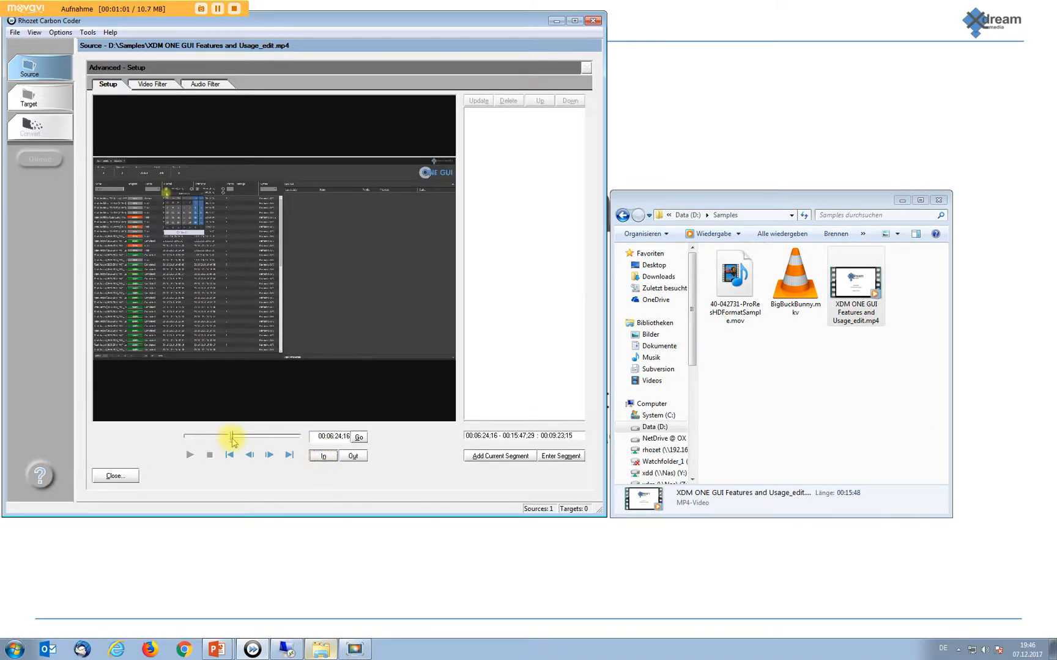
pyautogui.click(352, 455)
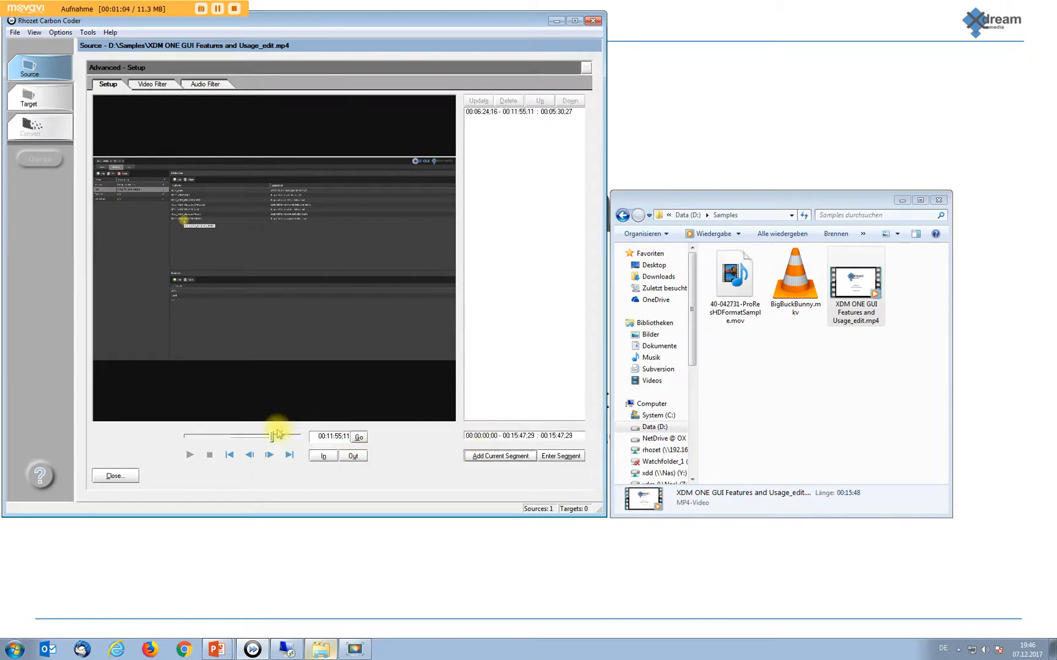
pyautogui.moveTo(191, 119)
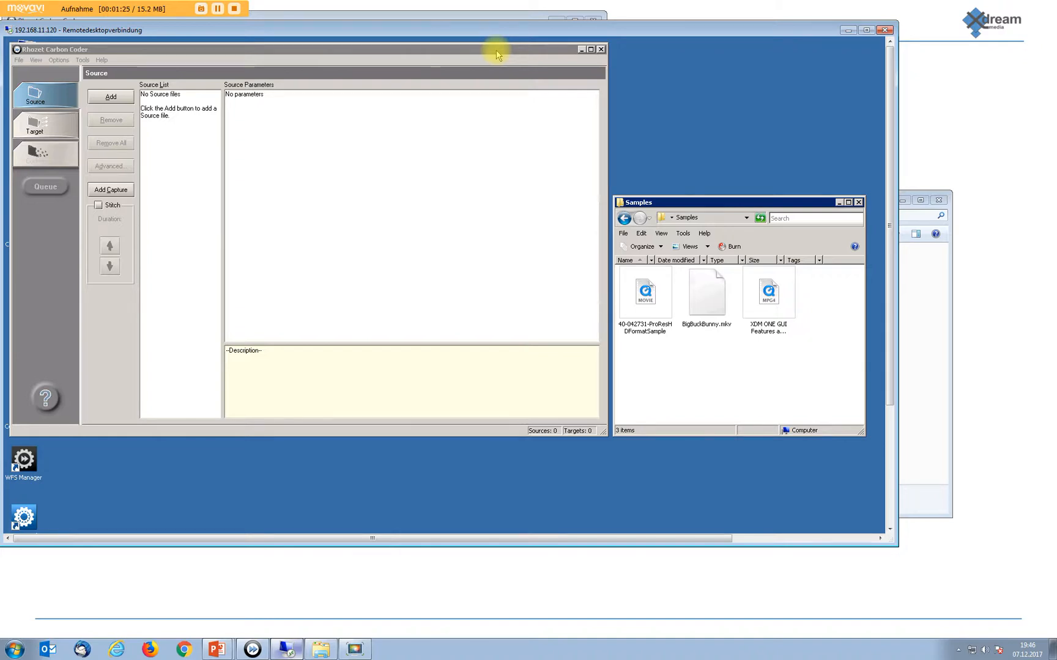
pyautogui.moveTo(149, 132)
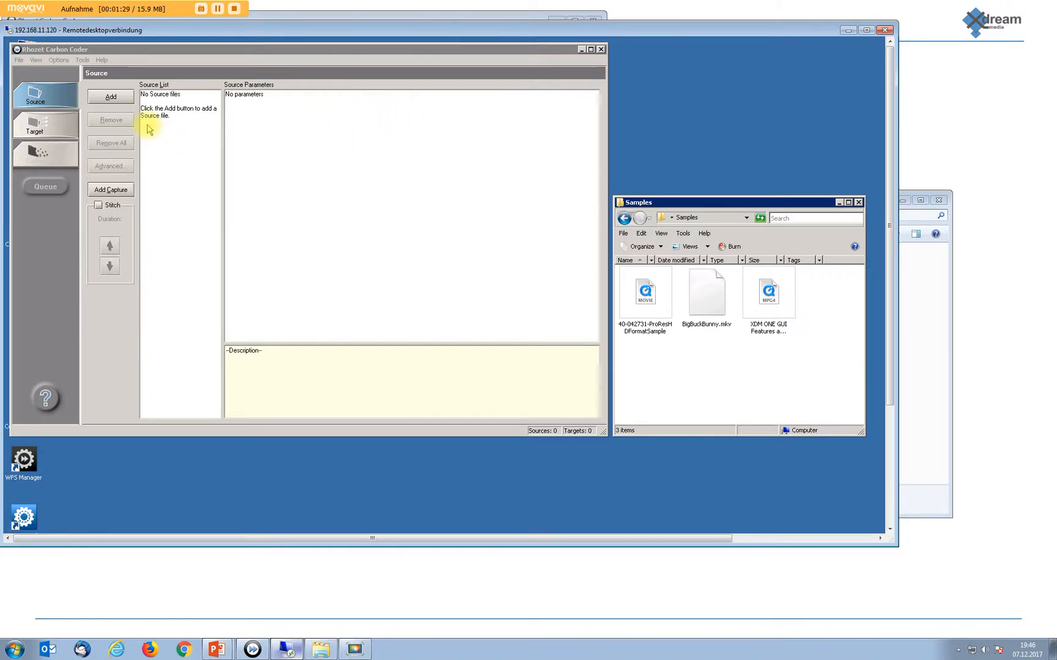
pyautogui.moveTo(579, 249)
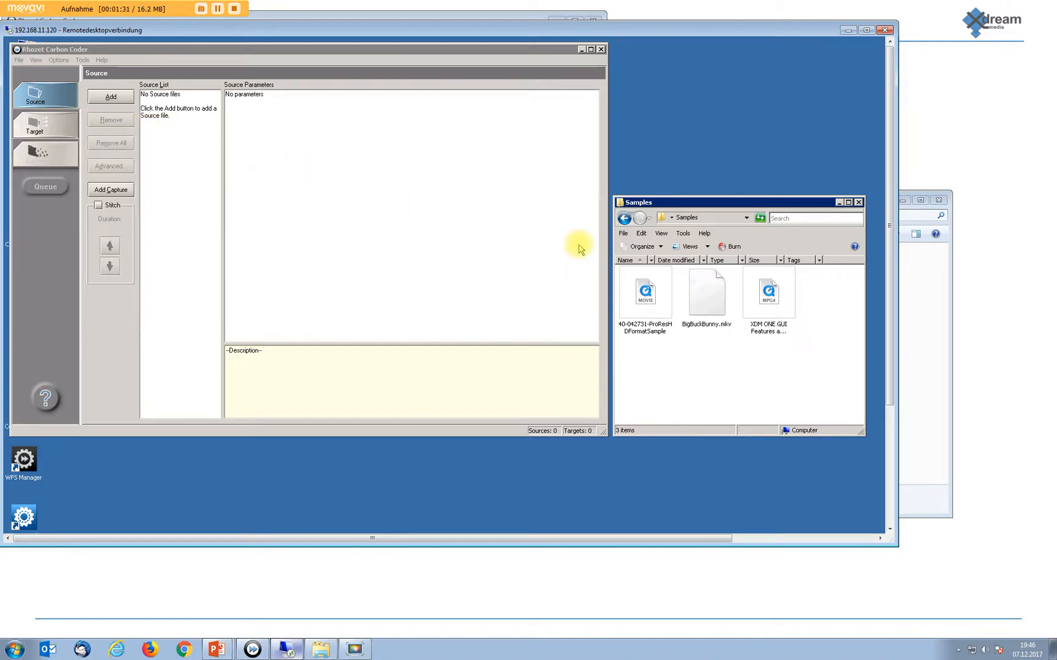
pyautogui.moveTo(768, 293)
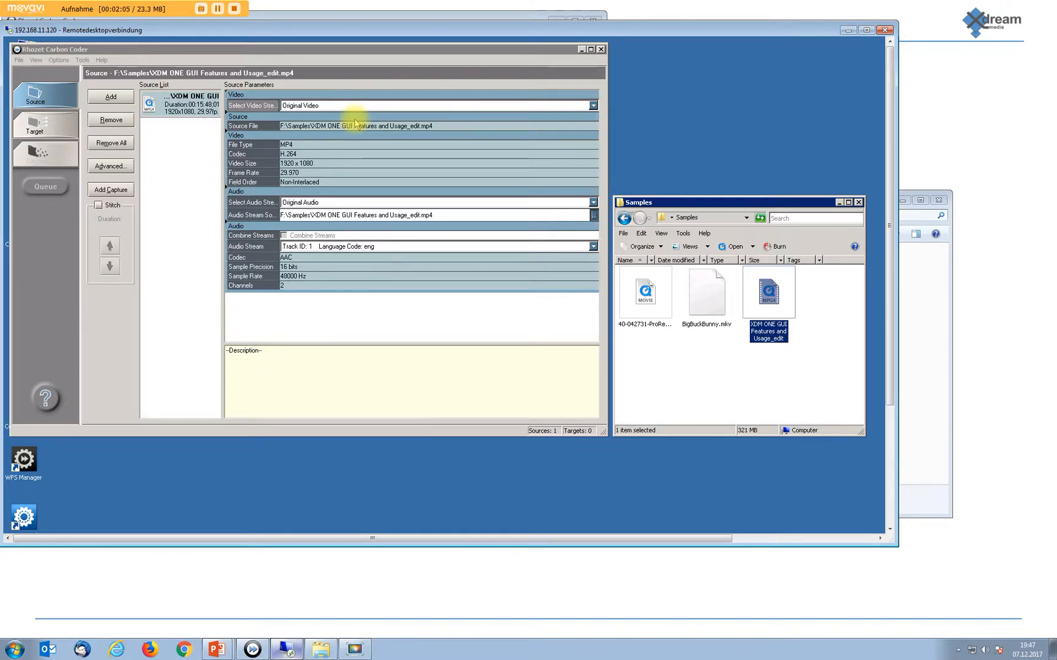
pyautogui.moveTo(299, 117)
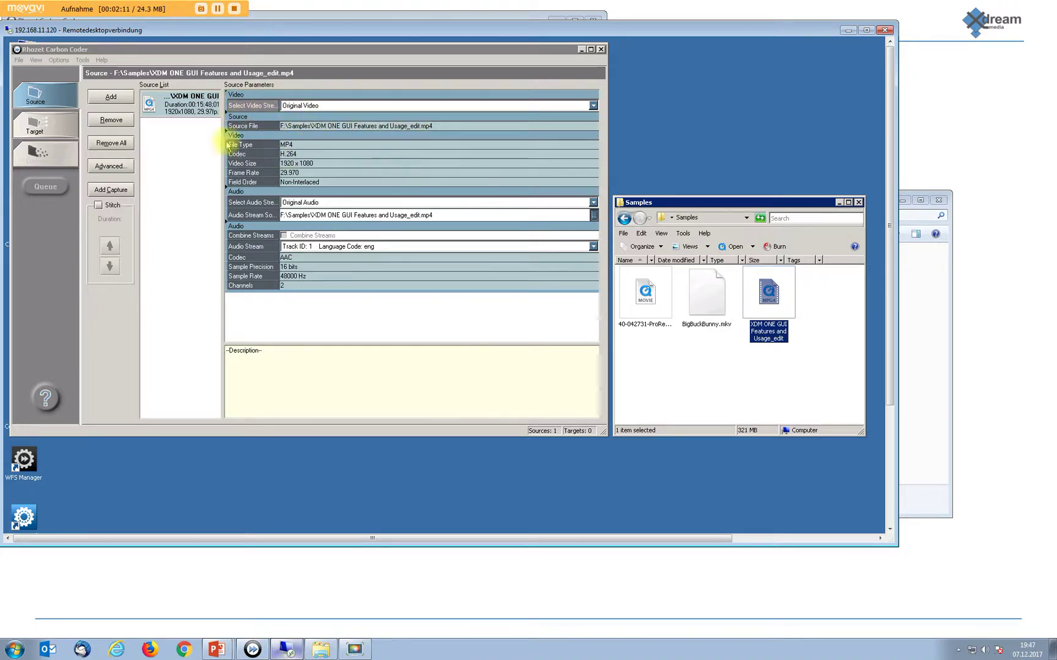
# Add the MP4 sample as a source in the remote Carbon Coder.
pyautogui.click(110, 166)
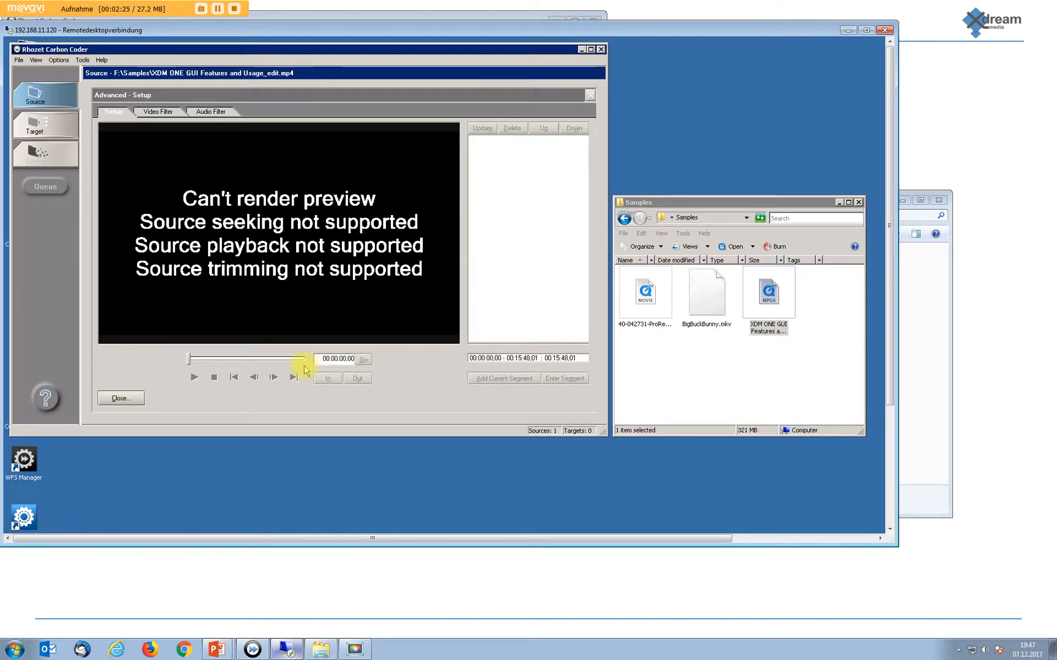
pyautogui.moveTo(845, 36)
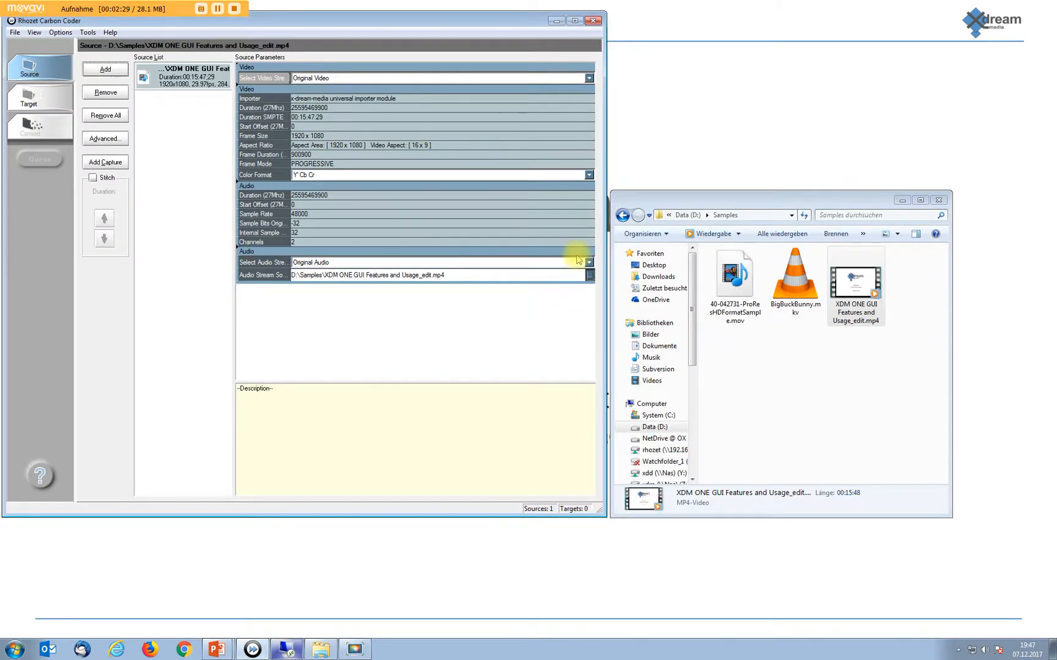
pyautogui.moveTo(175, 166)
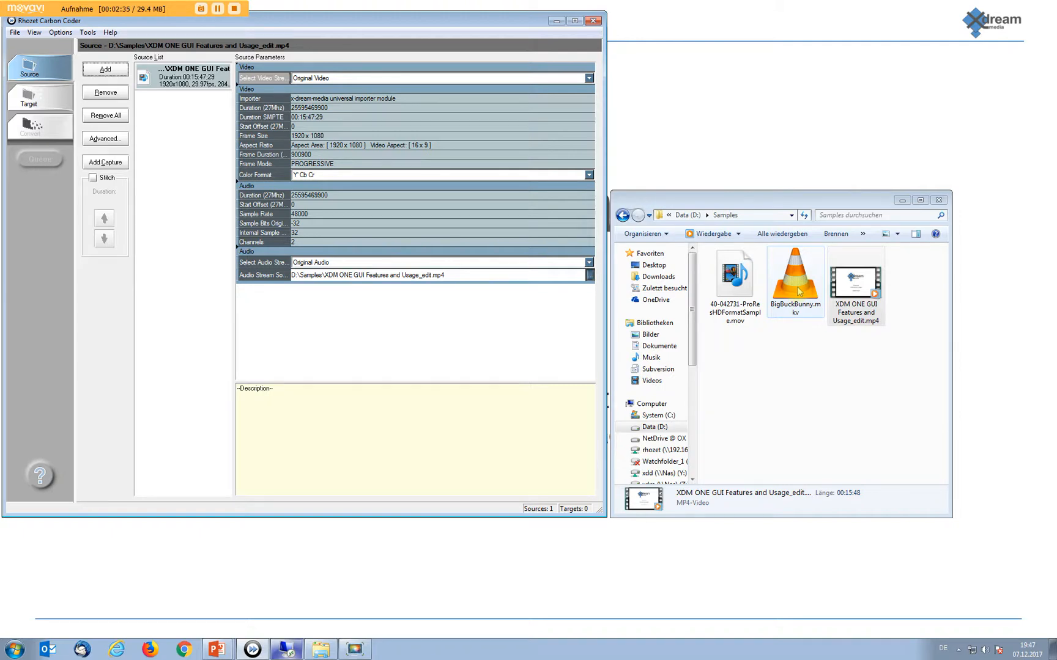
# Add BigBuckBunny.mkv as a second source and select it.
pyautogui.click(795, 280)
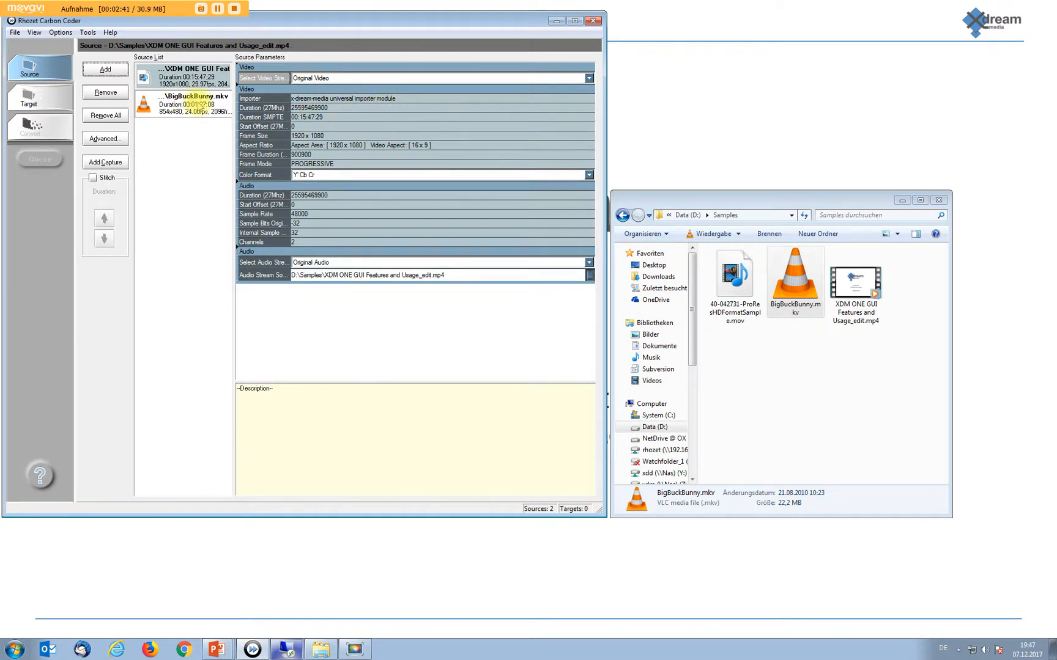
pyautogui.click(175, 107)
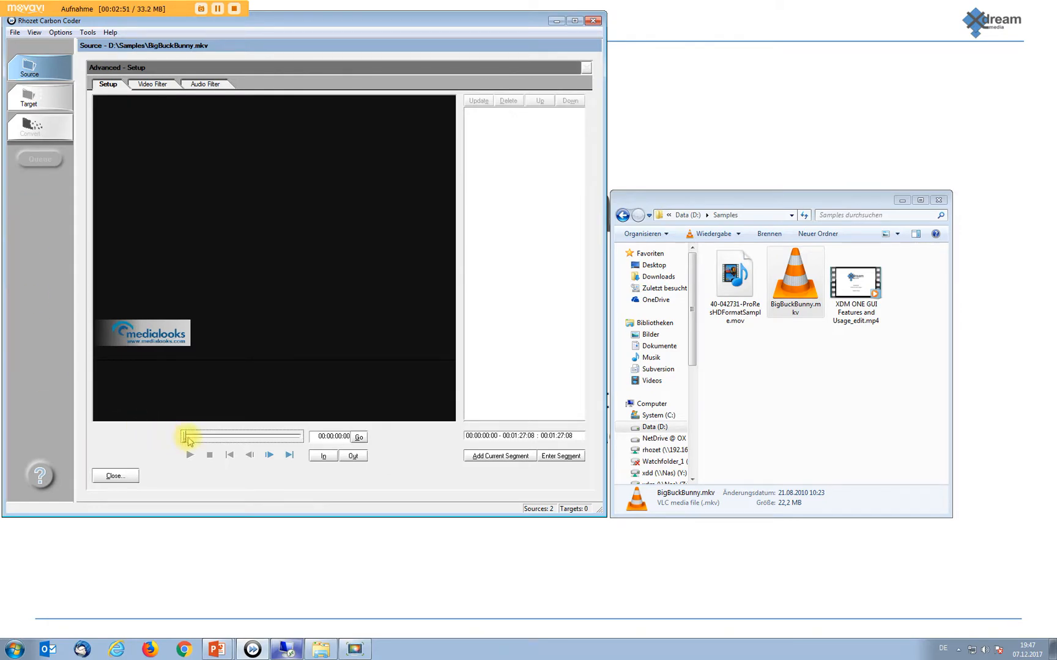
# Mark 00:01:13:07–00:01:19:21 in the BigBuckBunny preview and add it as a trim segment.
pyautogui.moveTo(190, 437); pyautogui.dragTo(269, 437)
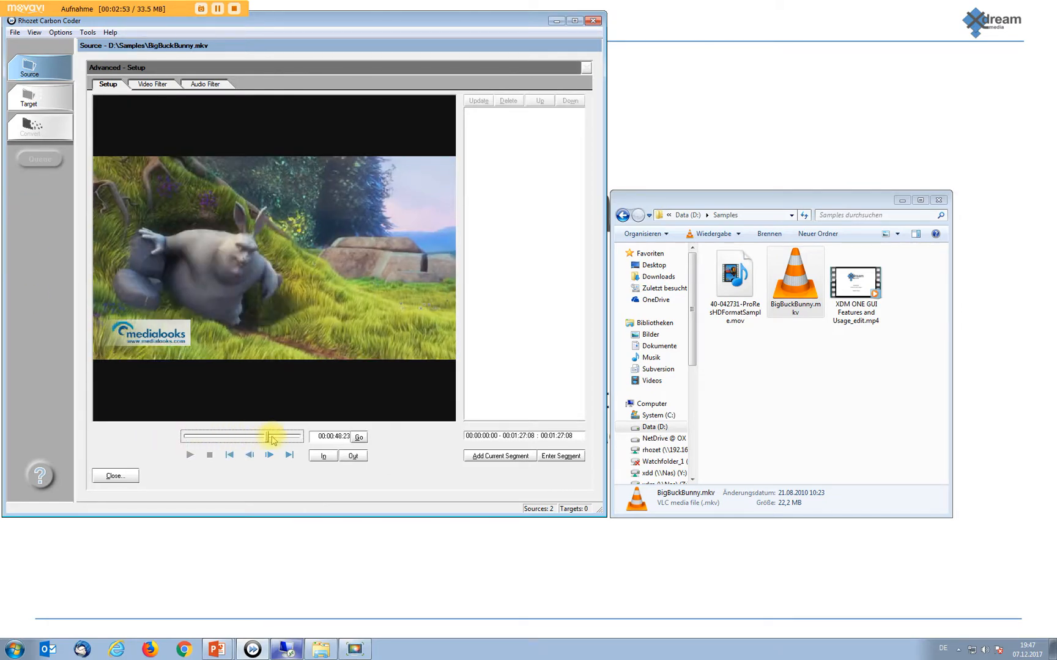
pyautogui.moveTo(268, 436); pyautogui.dragTo(282, 436)
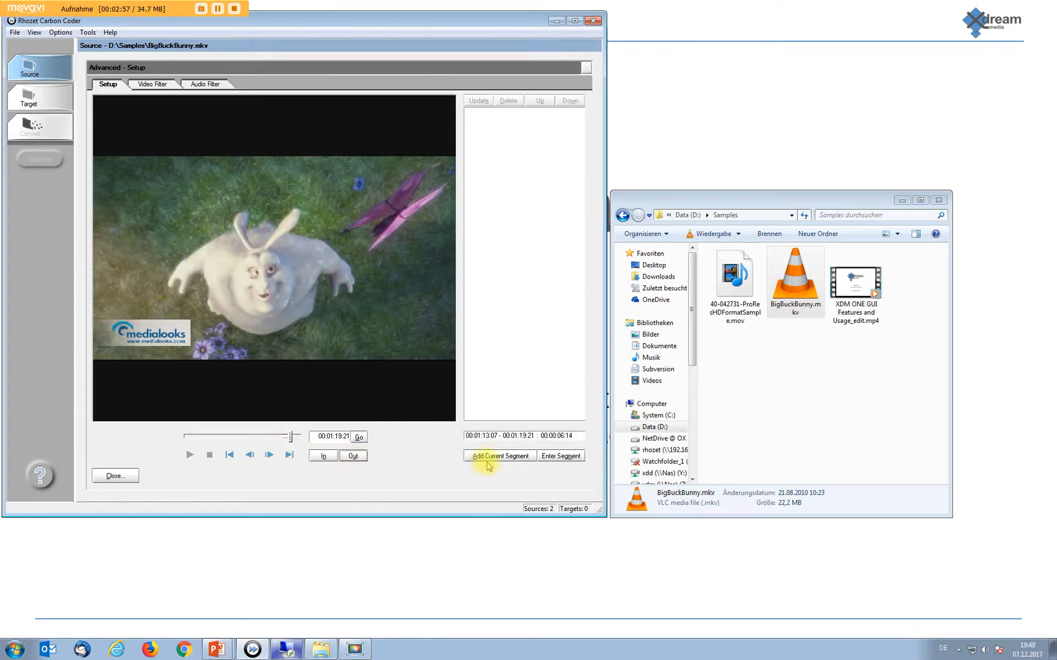
pyautogui.click(499, 456)
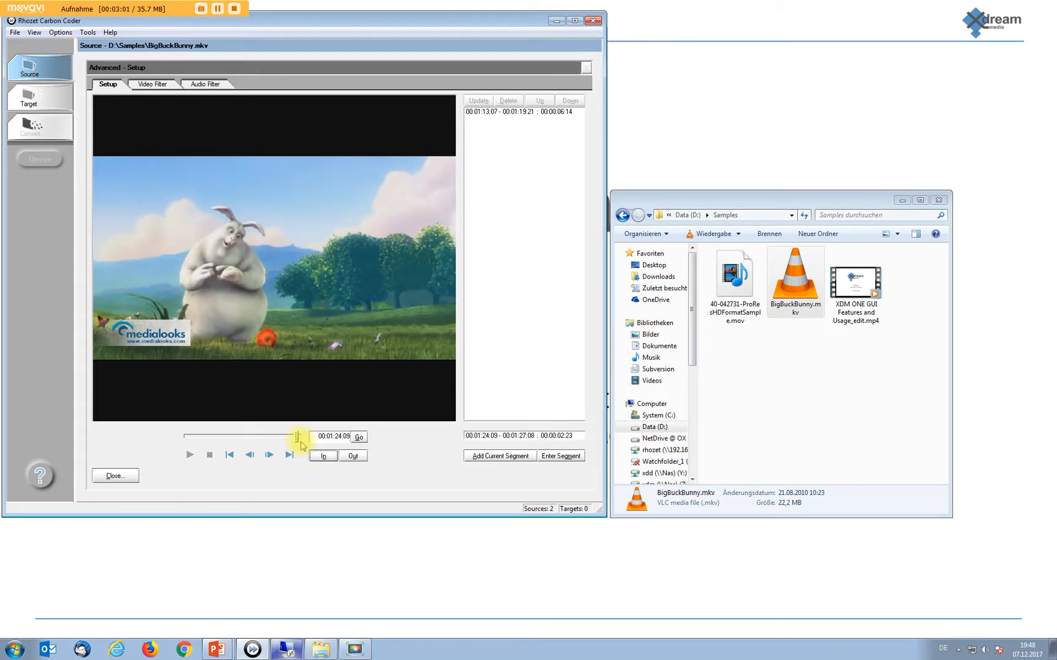
pyautogui.click(353, 456)
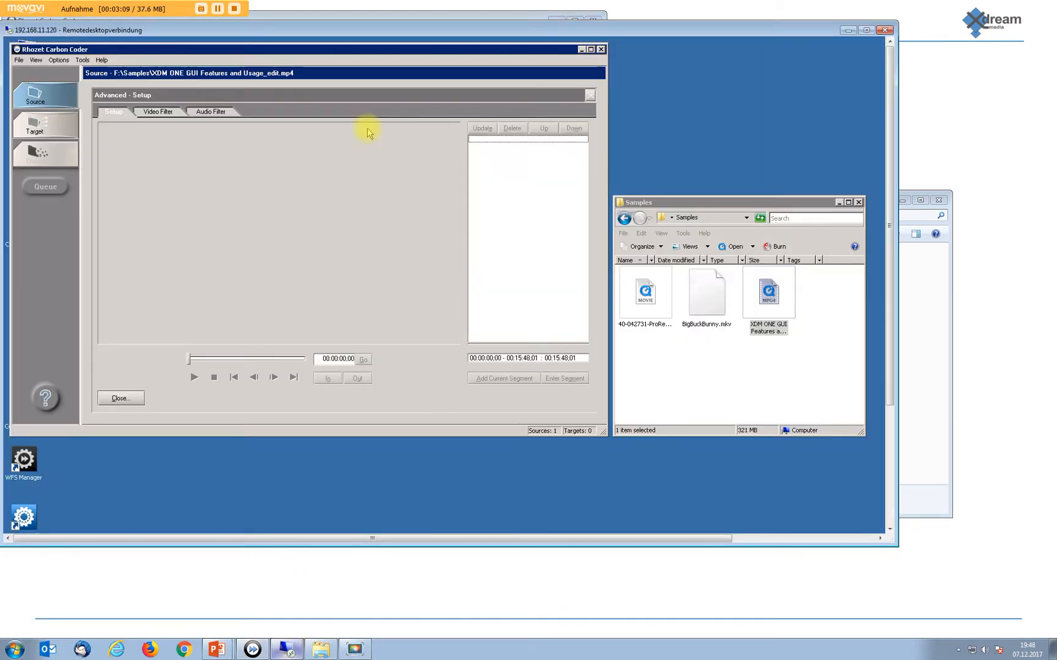
pyautogui.moveTo(295, 119)
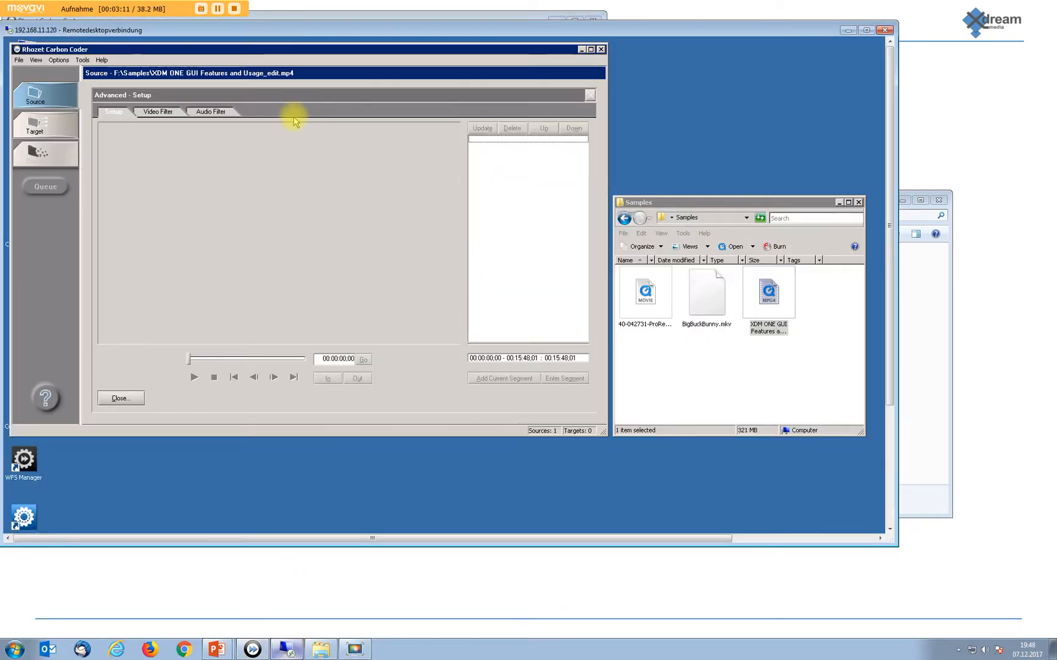
pyautogui.moveTo(86, 215)
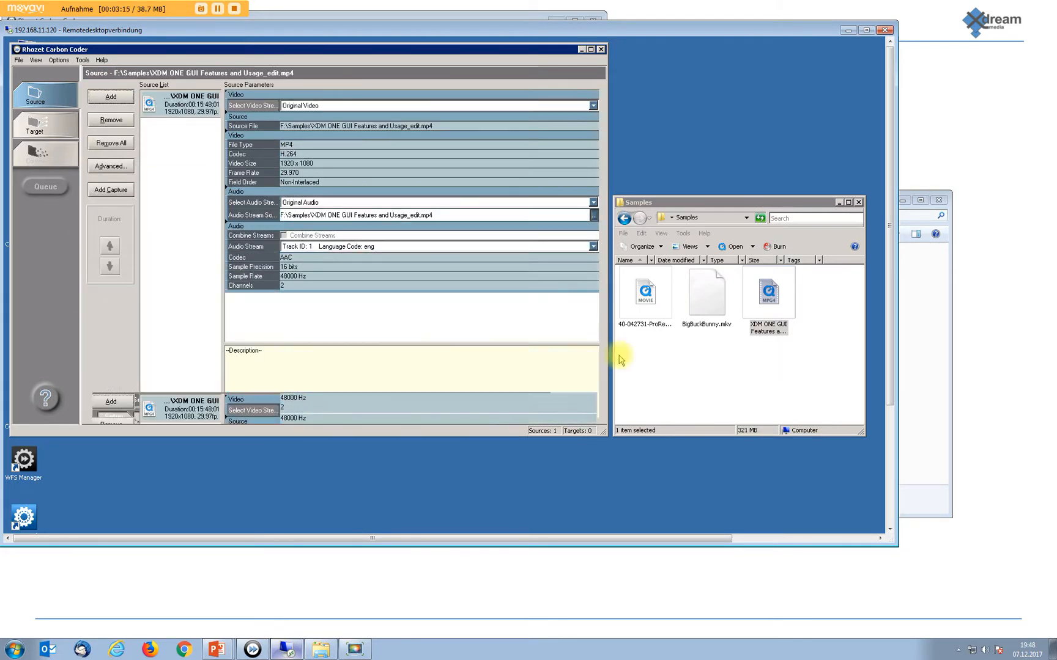
# Try loading BigBuckBunny.mkv remotely and dismiss the unsupported-media error.
pyautogui.click(706, 293)
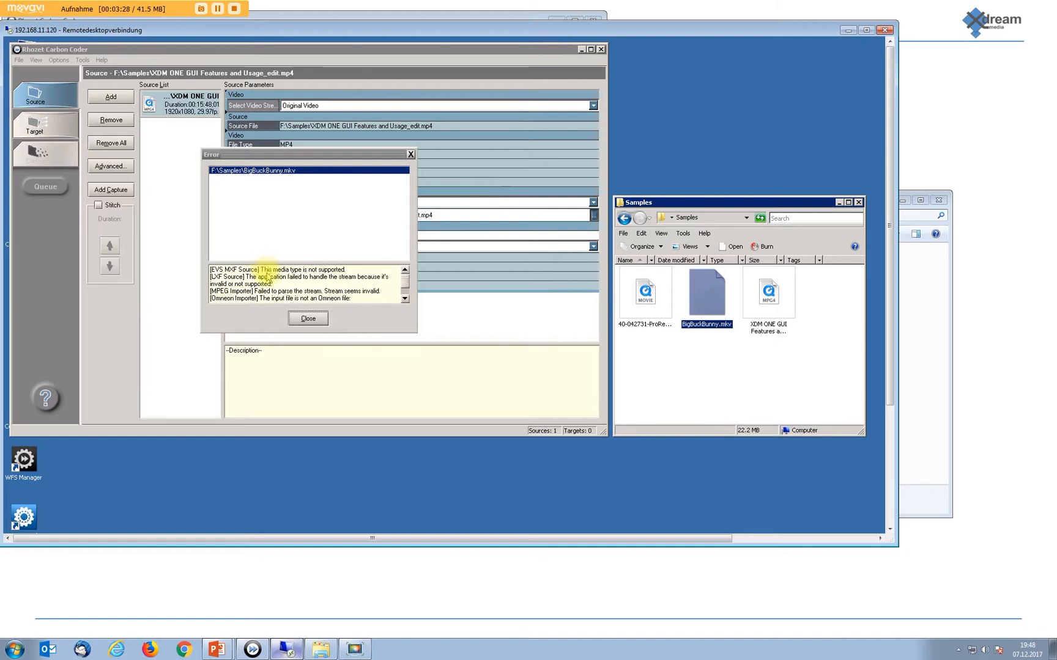
pyautogui.click(308, 319)
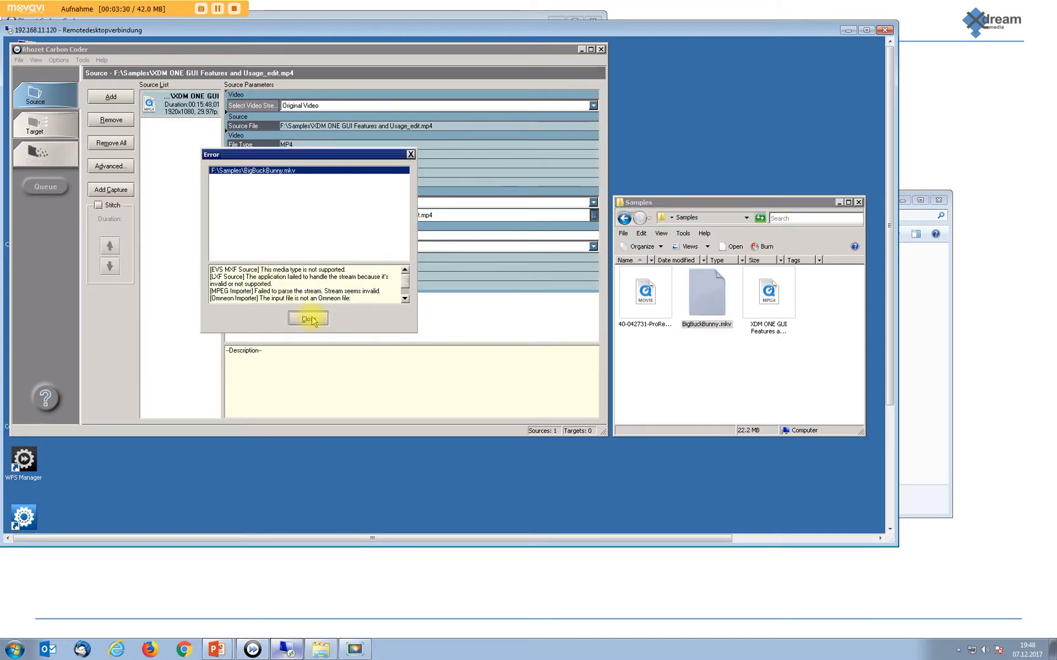
pyautogui.click(307, 319)
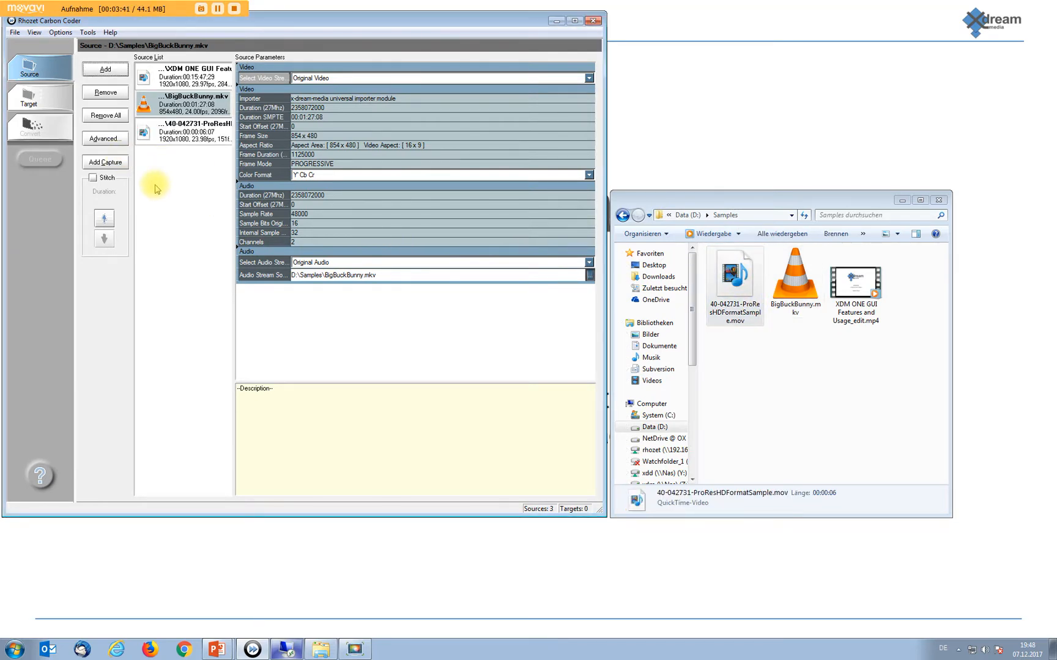
# Select the ProRes MOV source to view its 1920x1080, 00:00:06:07 parameters.
pyautogui.click(186, 131)
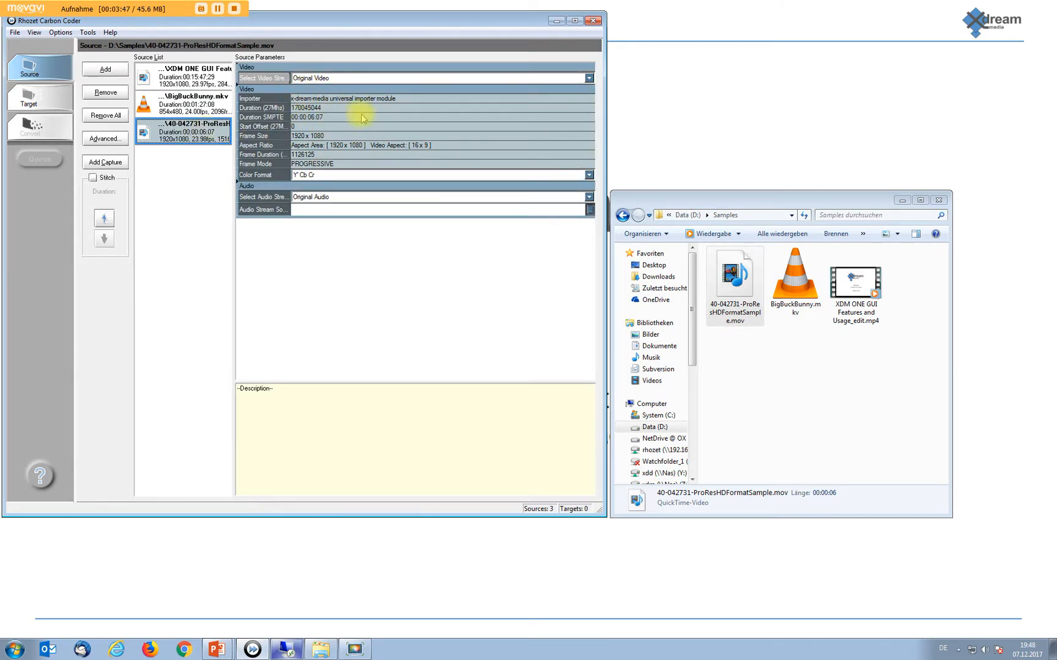
pyautogui.click(104, 139)
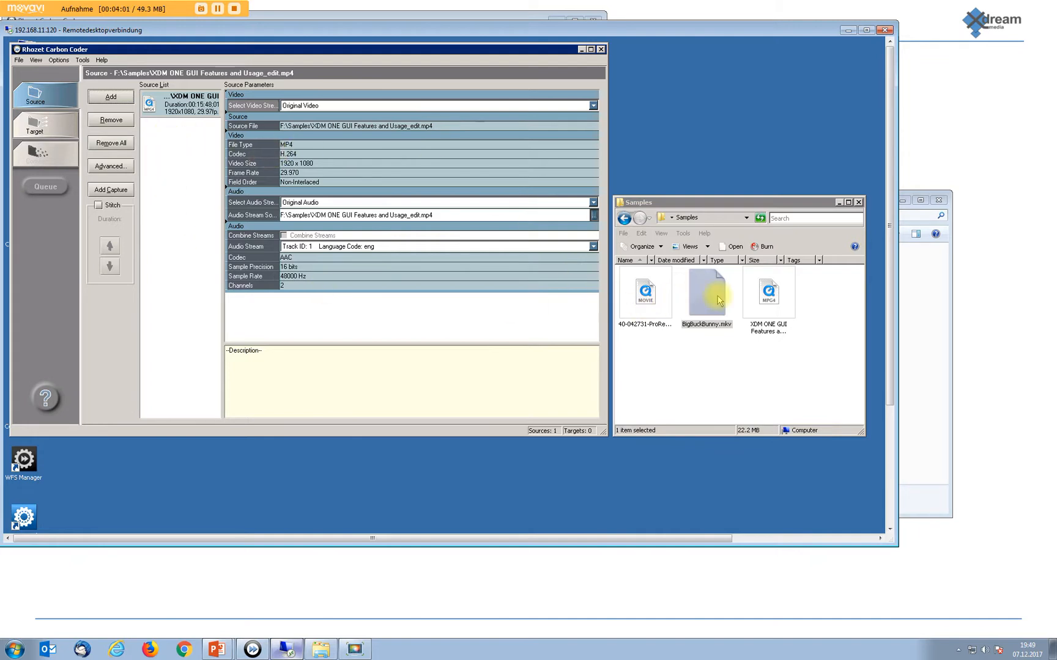
# Add the ProRes MOV remotely and view its Apple ProRes 422 HQ parameters and preview.
pyautogui.click(645, 295)
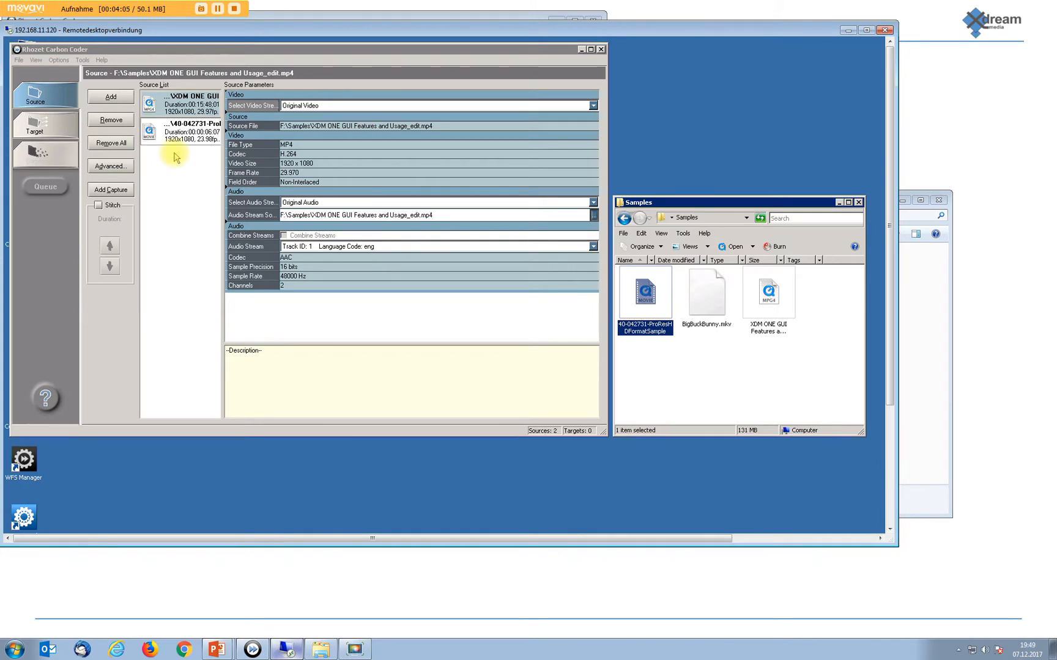
pyautogui.click(177, 133)
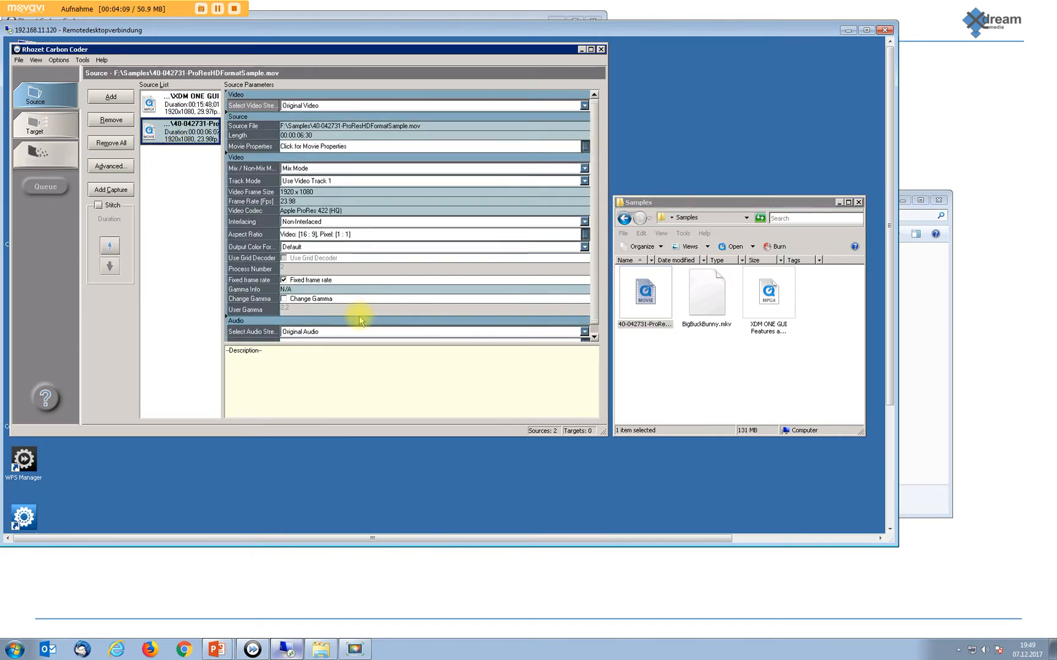
pyautogui.click(187, 128)
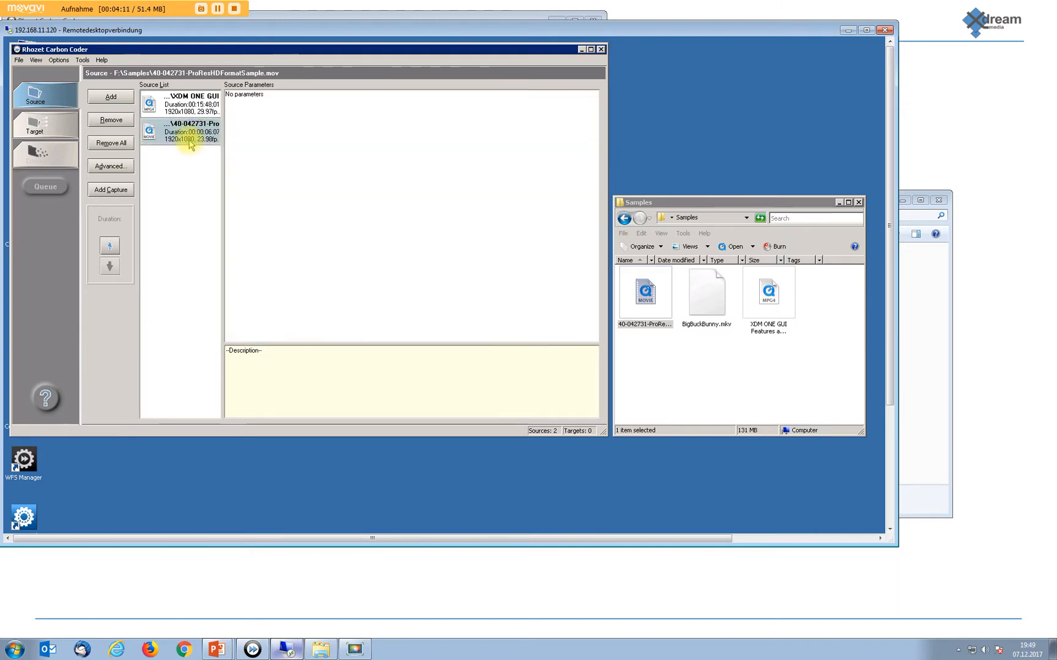
pyautogui.click(111, 166)
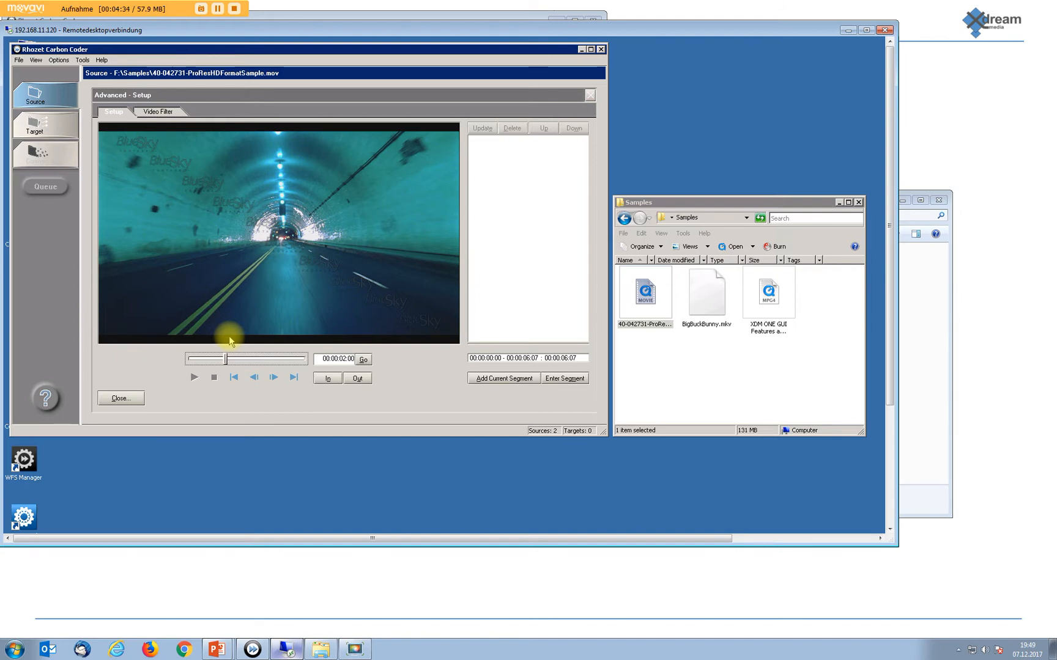
pyautogui.moveTo(250, 349)
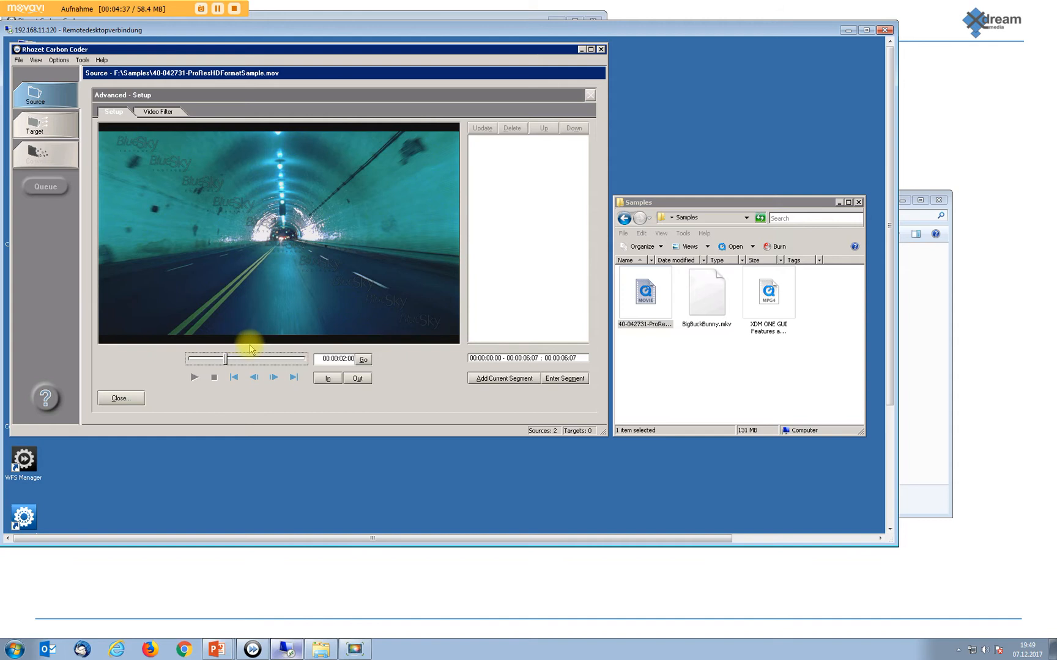